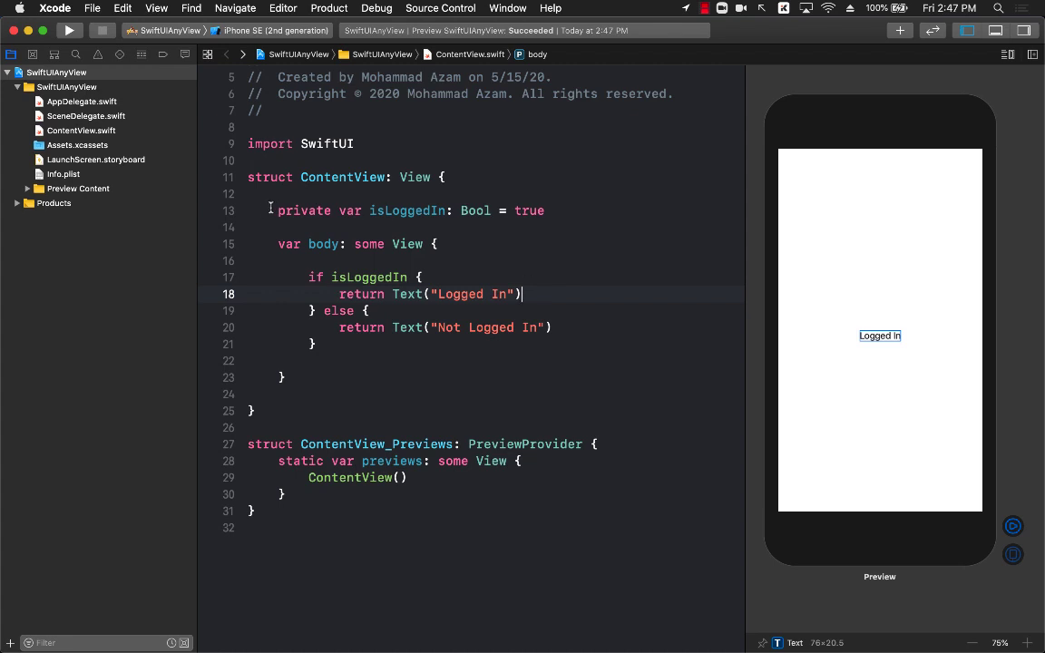
# Replace isLoggedIn's default value true with false in ContentView.
pyautogui.doubleClick(406, 211)
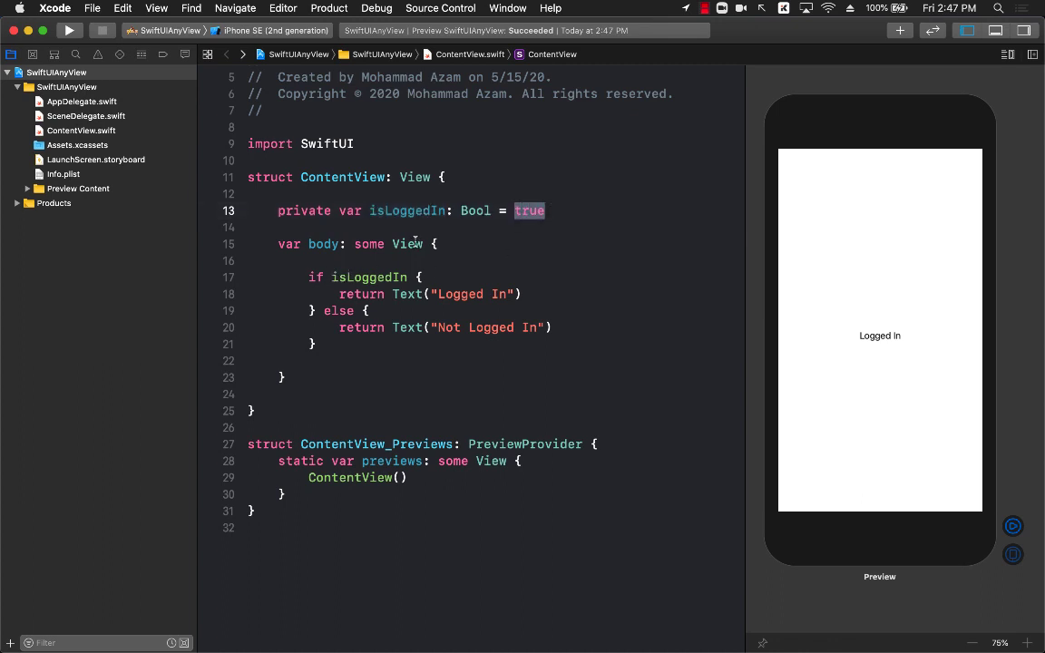
pyautogui.click(370, 294)
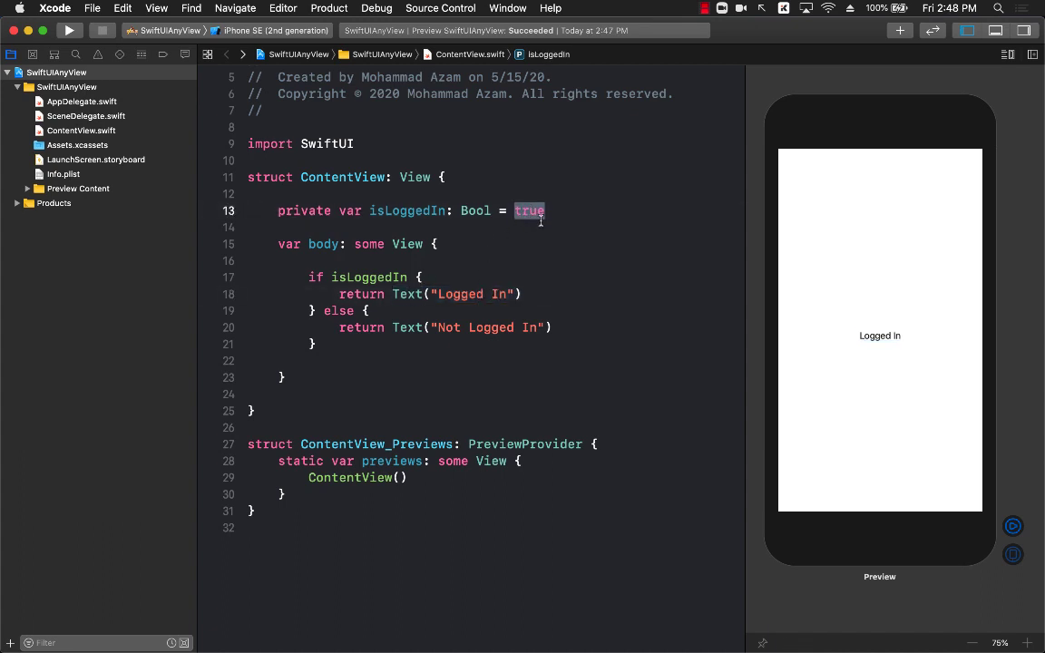
pyautogui.write('false')
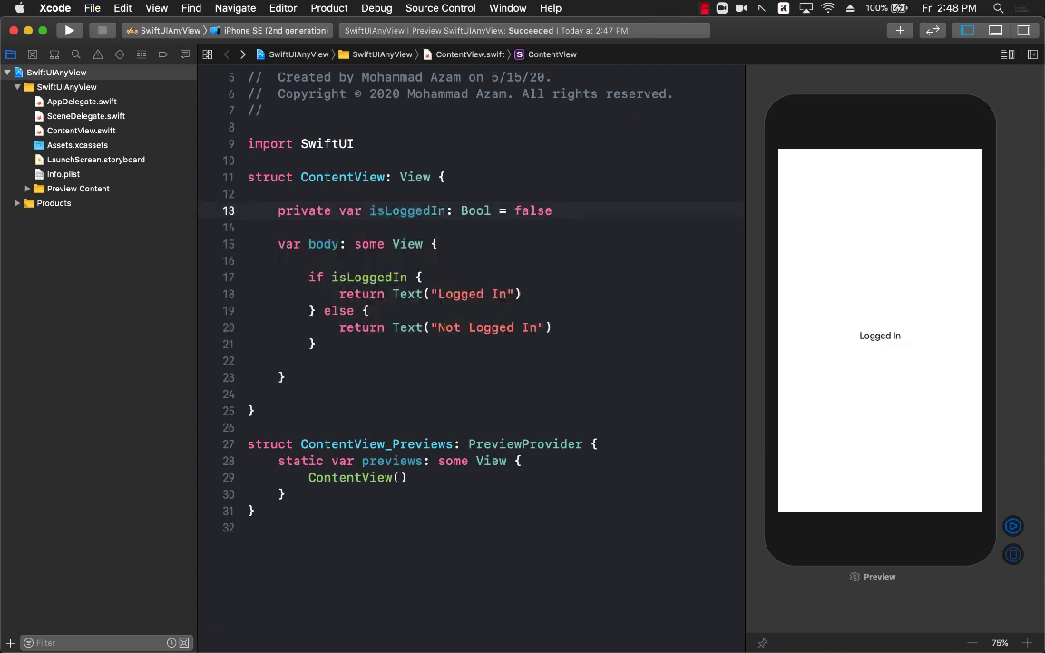
# Select the Text("Logged In") return so the preview refreshes to Not Logged In.
pyautogui.click(553, 211)
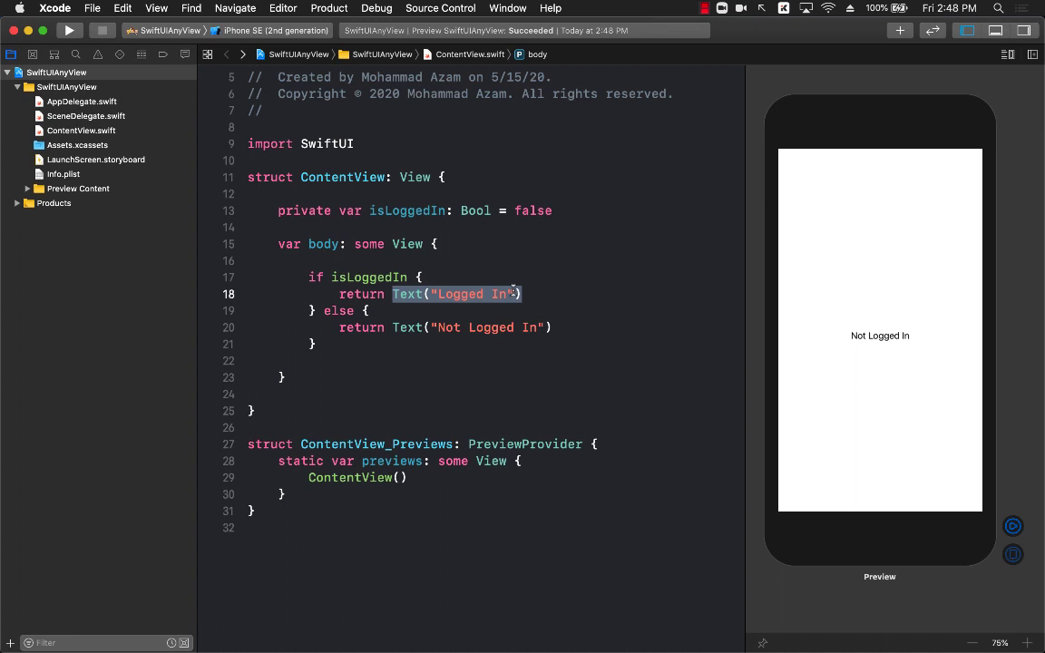
pyautogui.moveTo(508, 269)
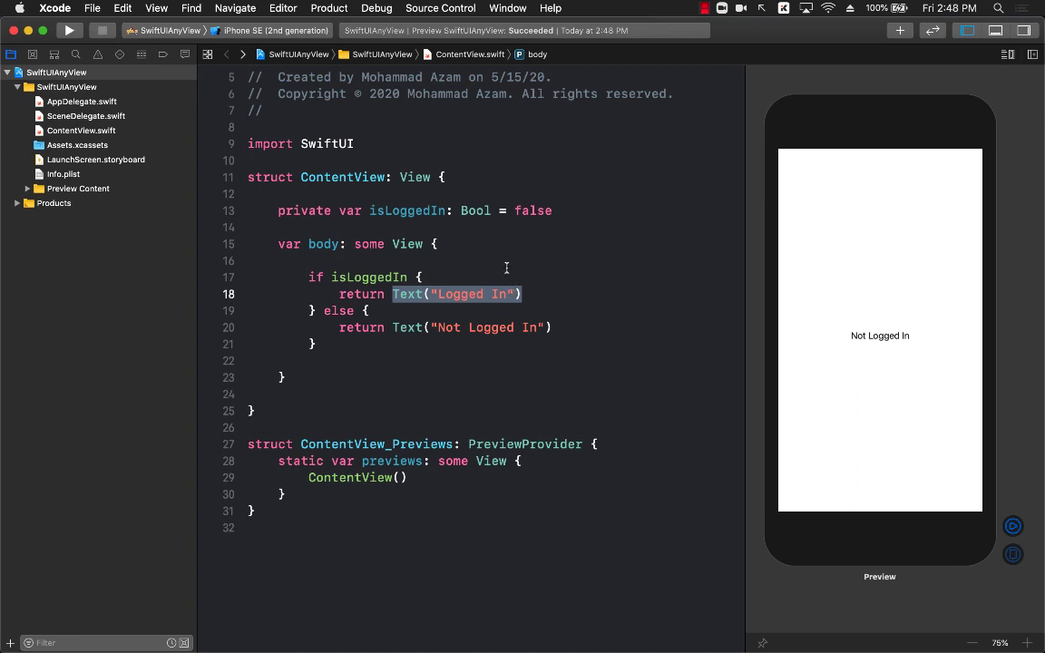
# Return Image(systemName: "hand-thumbsup.fill") in the logged-in branch instead of the text.
pyautogui.write('Imag')
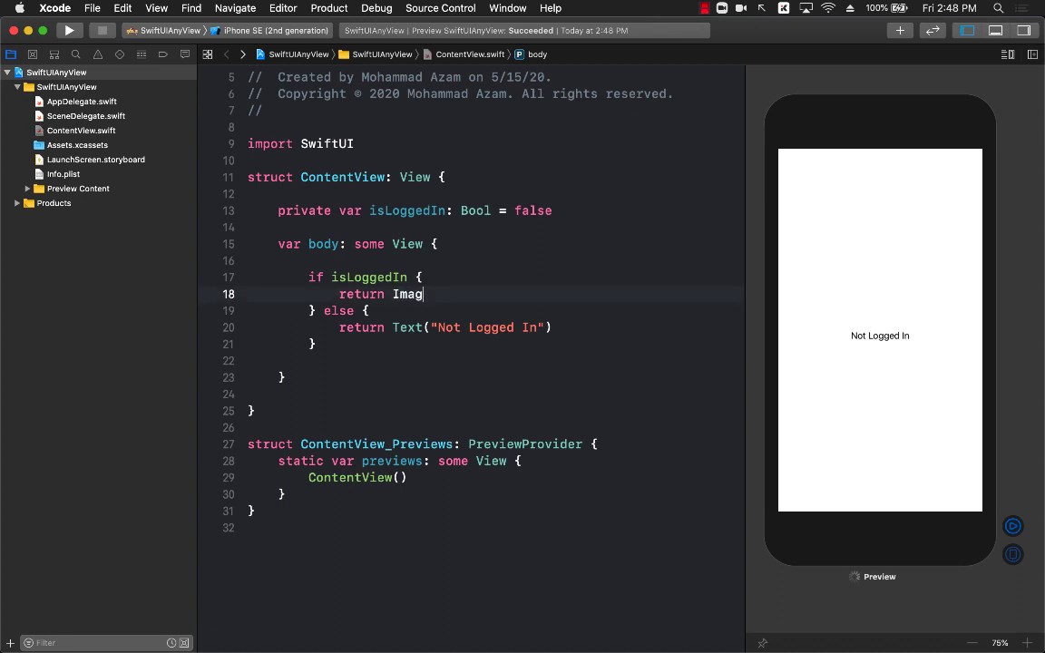
pyautogui.write('(systemName: "hand-')
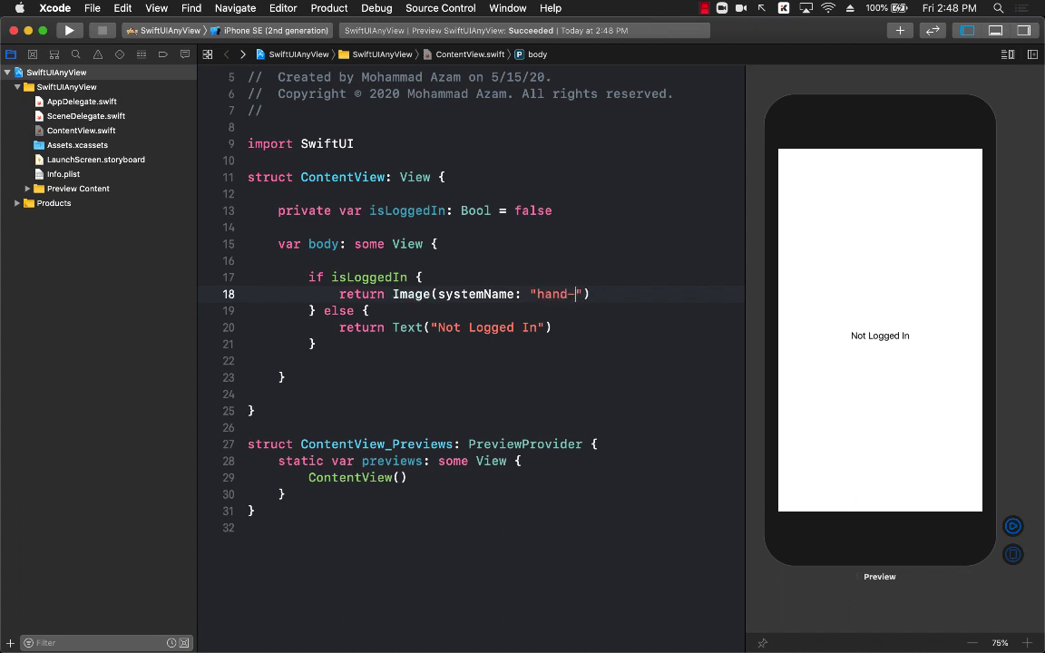
pyautogui.write('thumb')
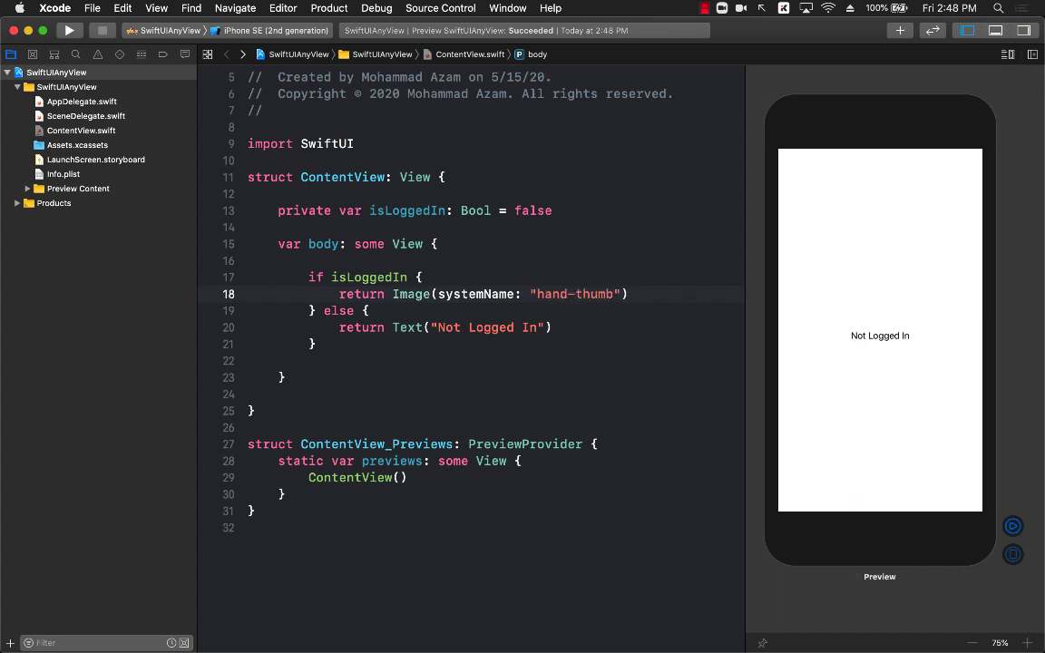
pyautogui.write('sup.')
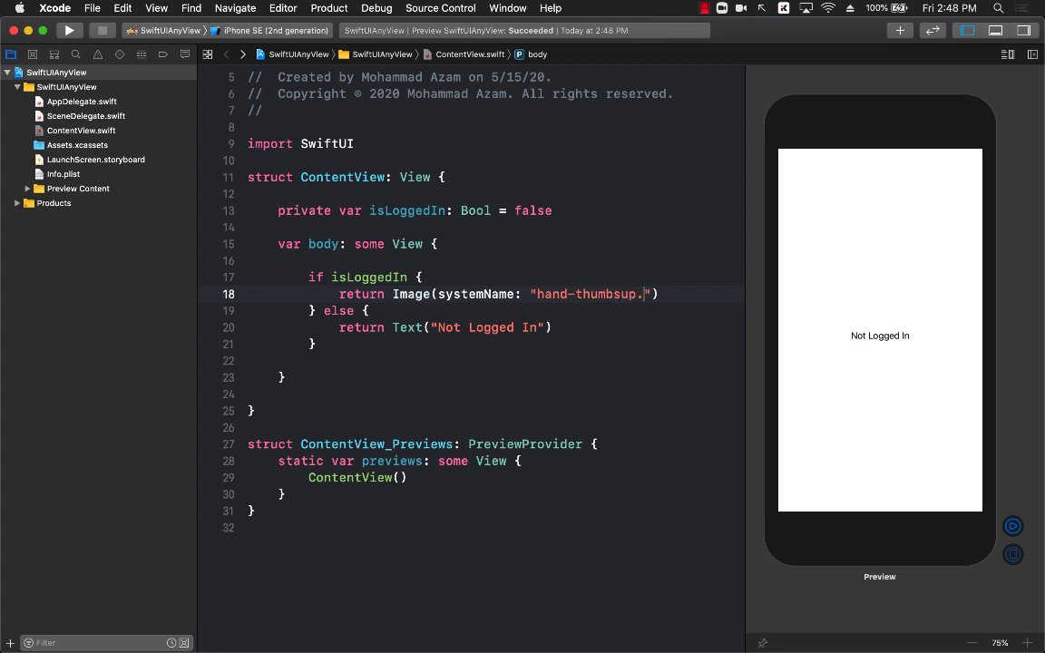
pyautogui.write('fill')
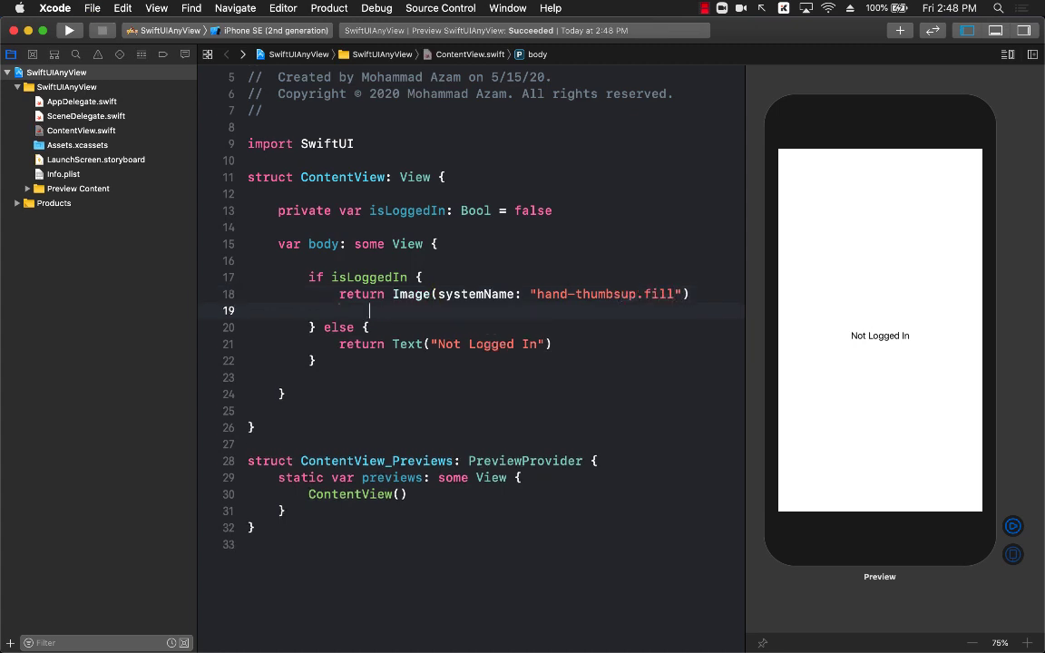
# Make the image resizable with a frame of width 100 and height 100.
pyautogui.write('.resizable(')
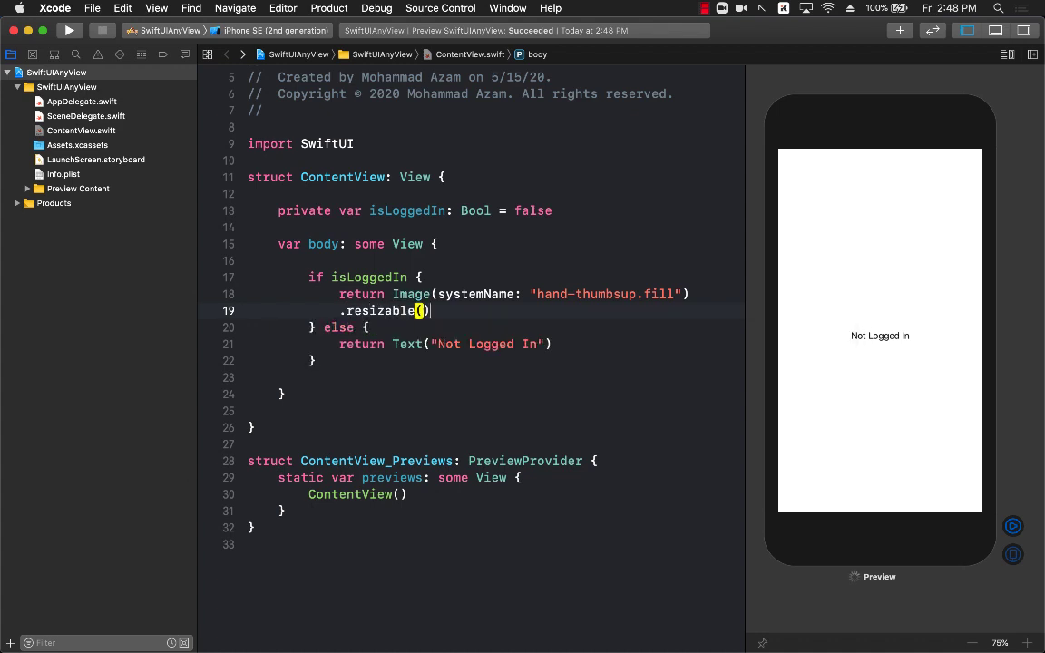
pyautogui.write('.frame')
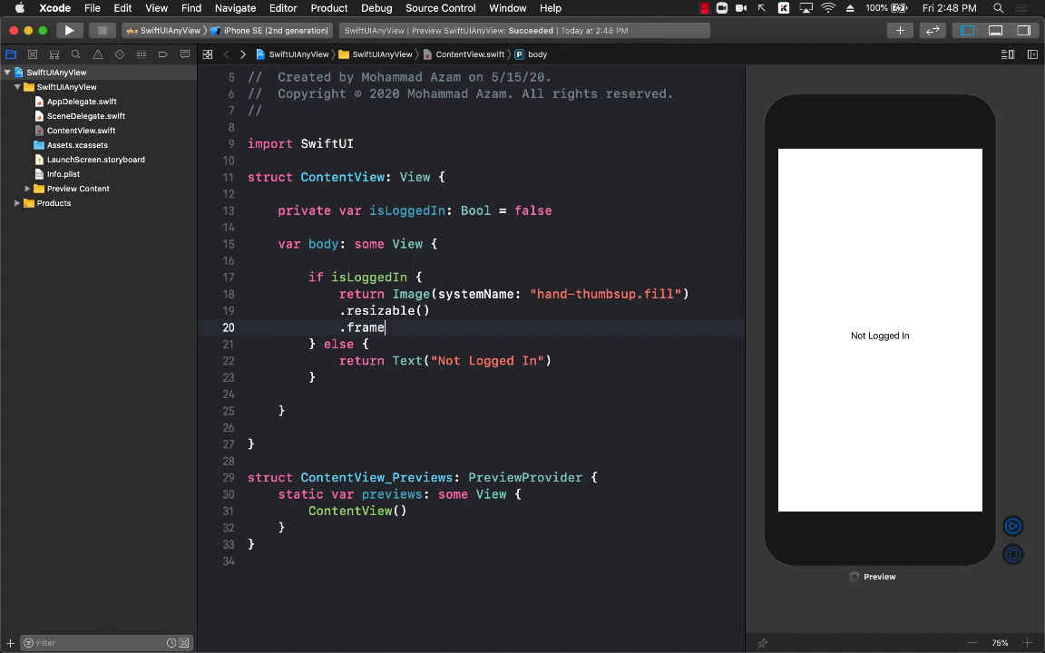
pyautogui.write('(wd)')
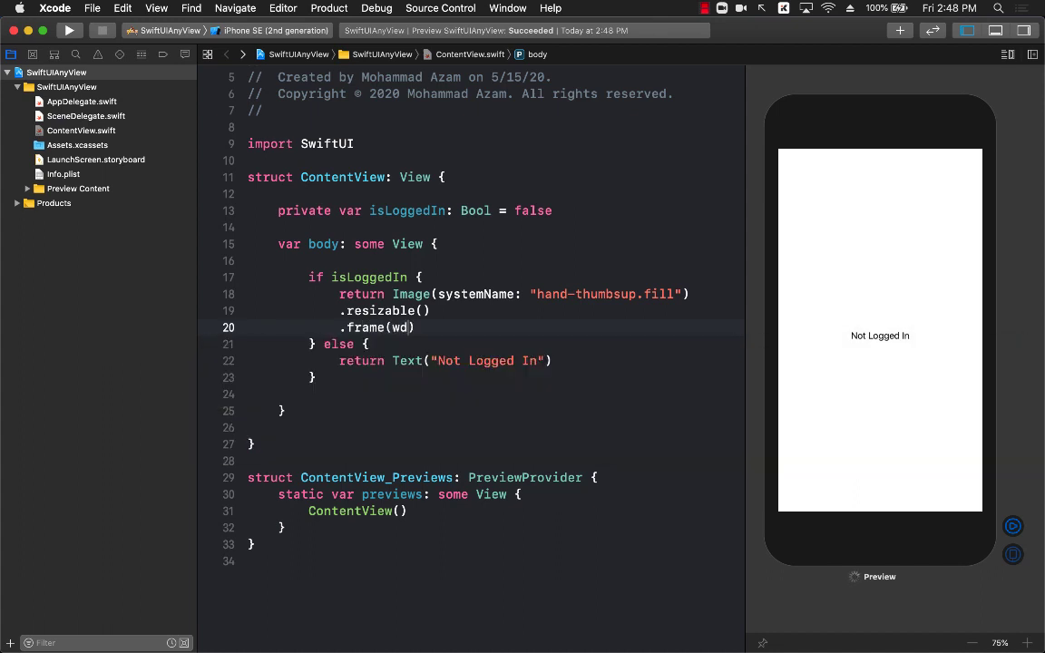
pyautogui.write('width:')
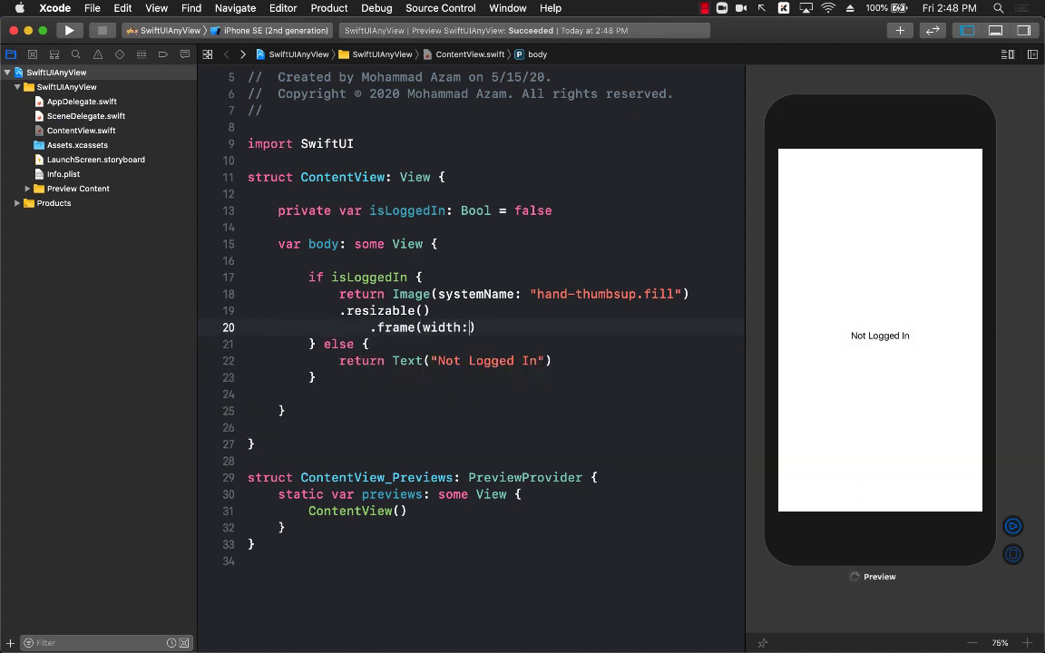
pyautogui.write('100,')
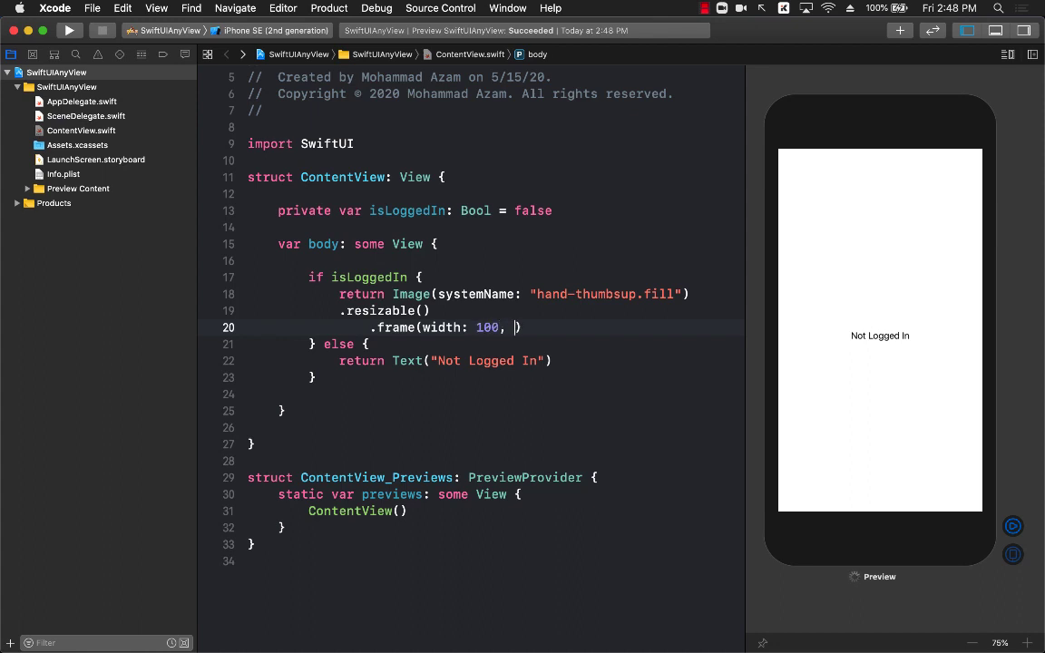
pyautogui.write('height: 100')
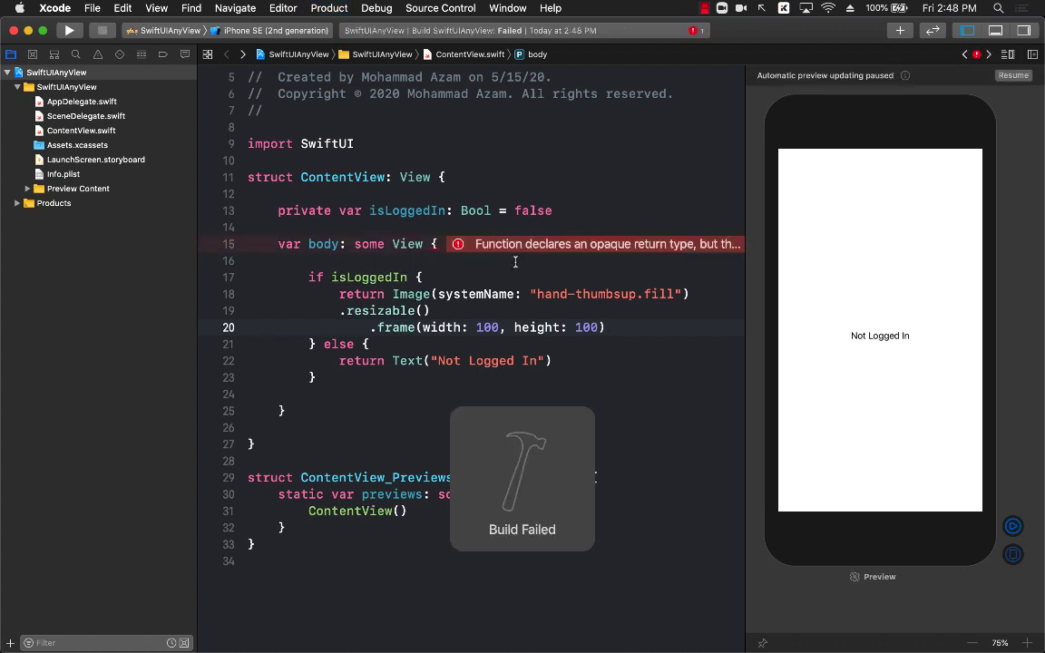
pyautogui.click(461, 243)
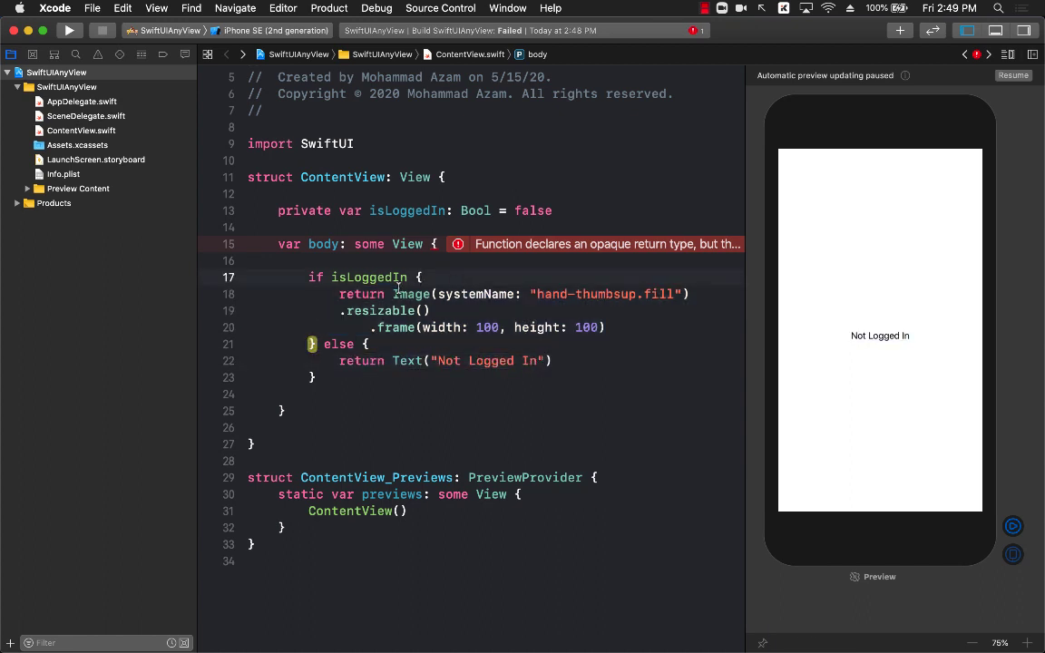
pyautogui.moveTo(332, 276); pyautogui.dragTo(606, 327)
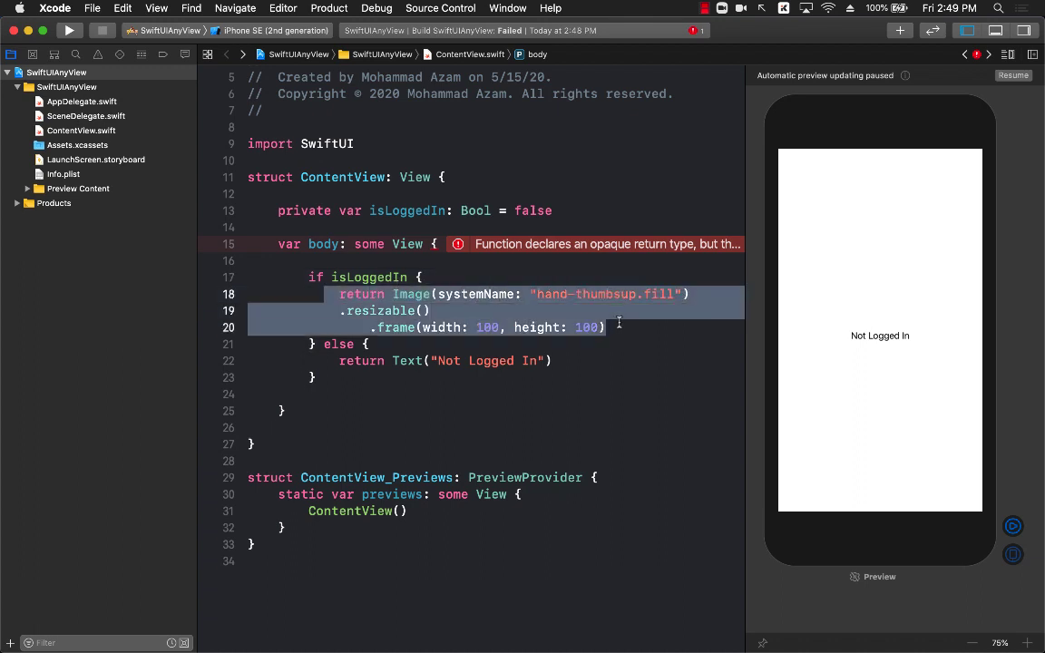
pyautogui.doubleClick(368, 275)
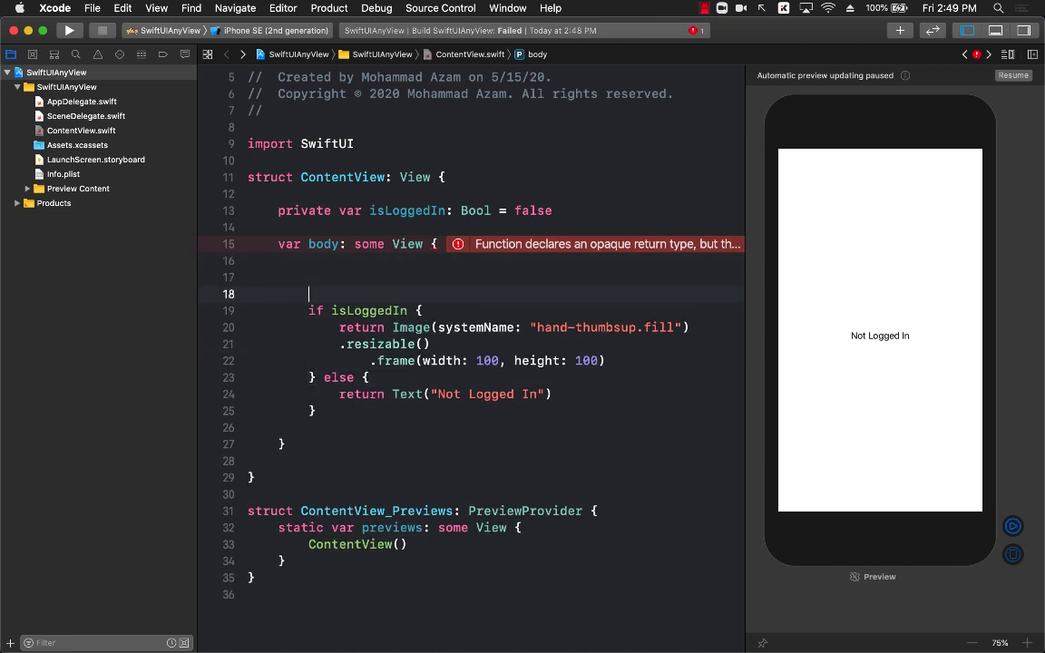
# Wrap the if/else in a Group and remove the return keyword before the image.
pyautogui.write('Group {')
pyautogui.write('}')
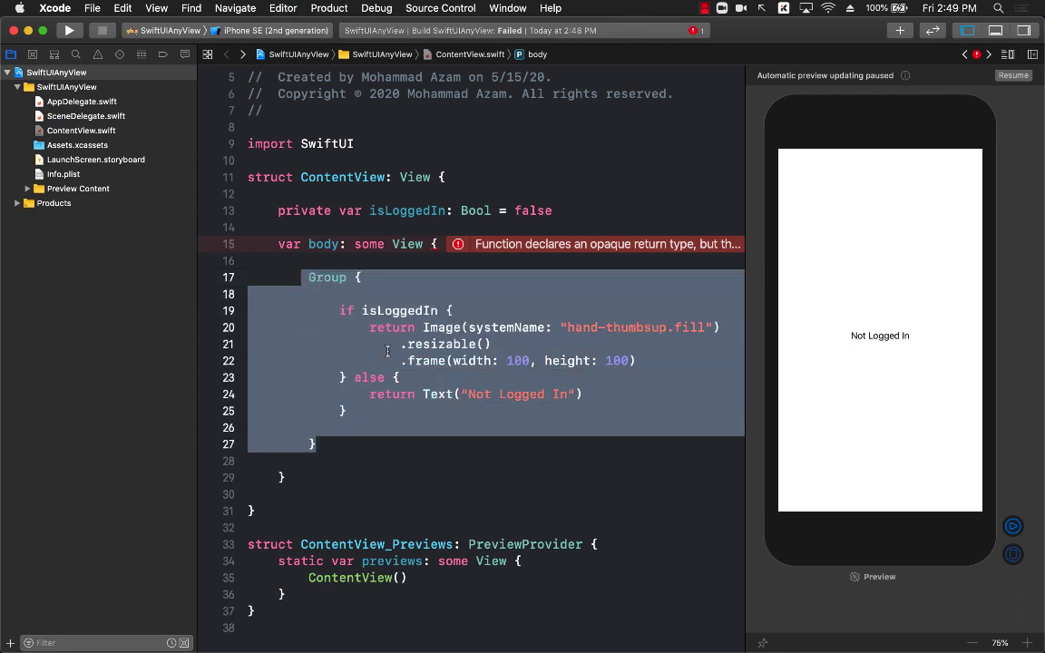
pyautogui.doubleClick(326, 276)
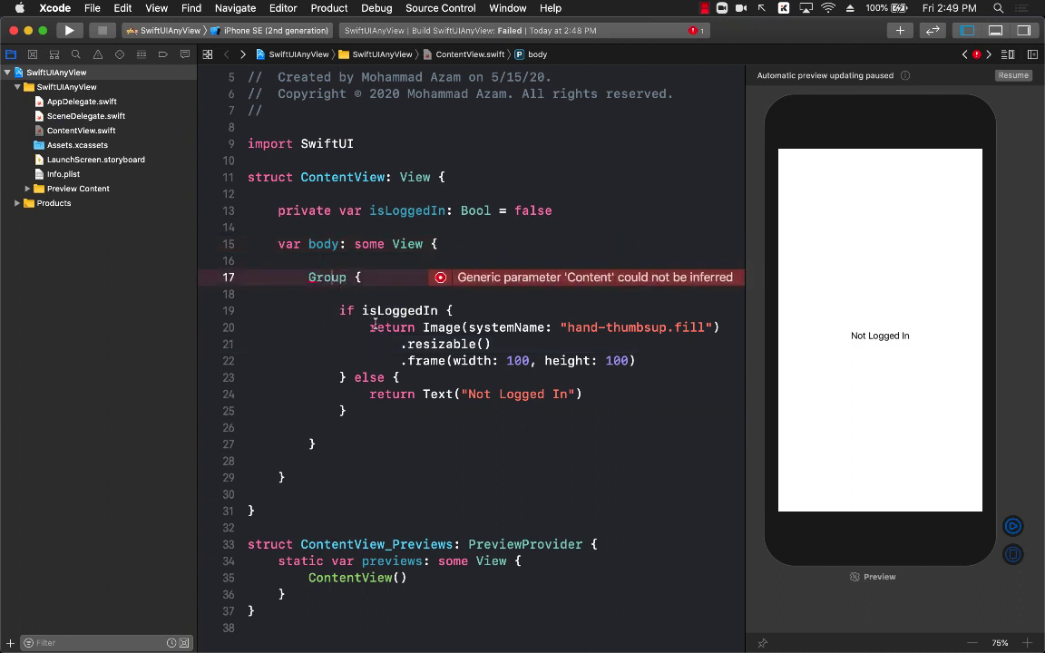
pyautogui.doubleClick(392, 327)
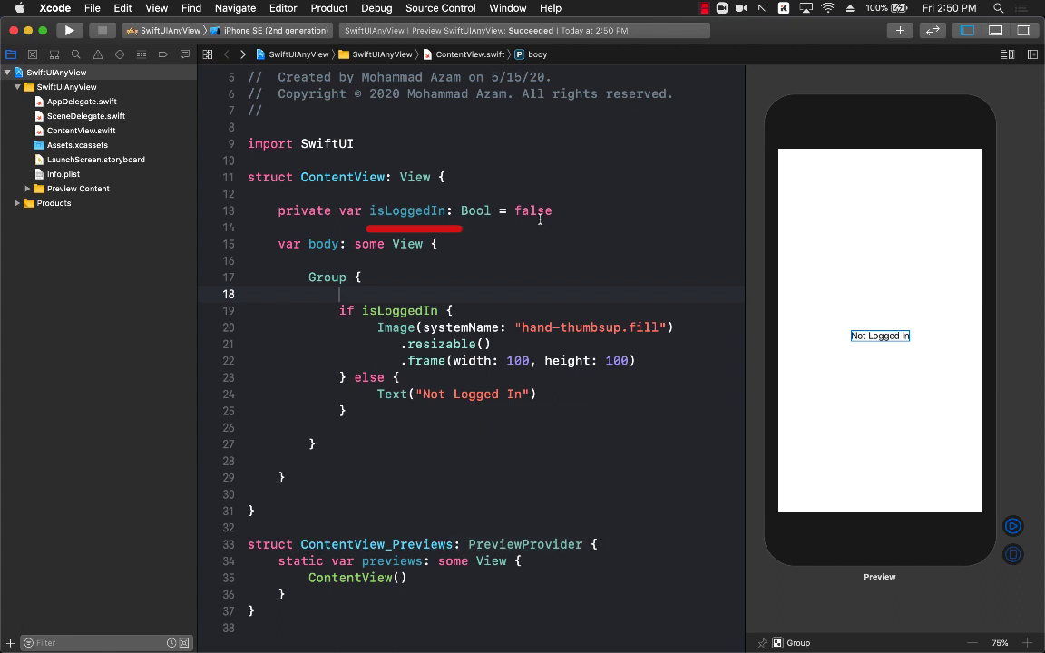
pyautogui.moveTo(522, 297)
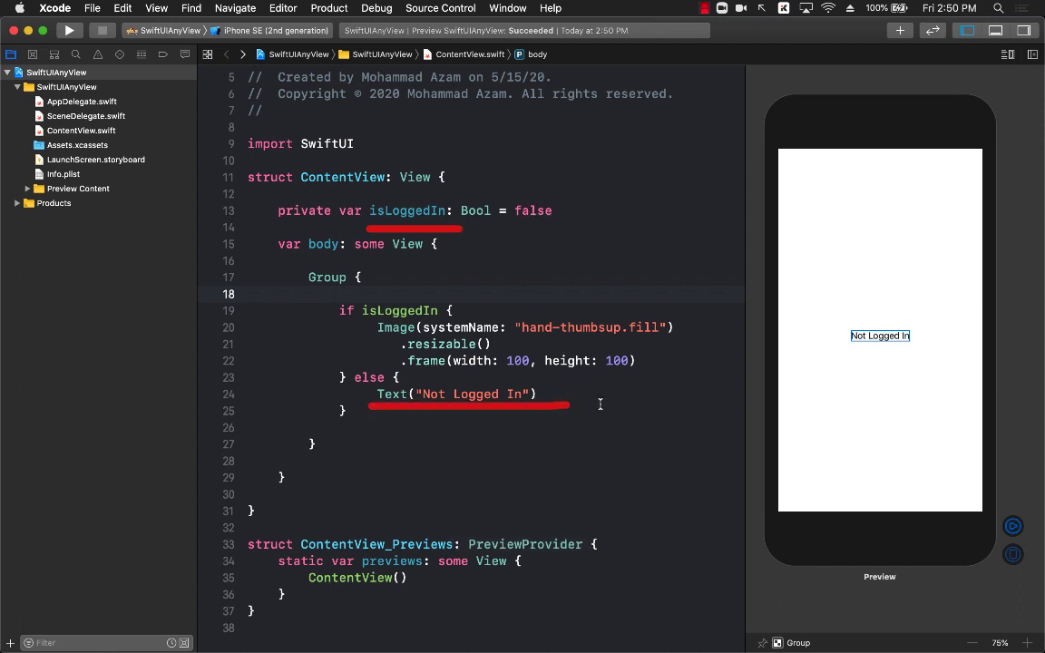
pyautogui.doubleClick(533, 211)
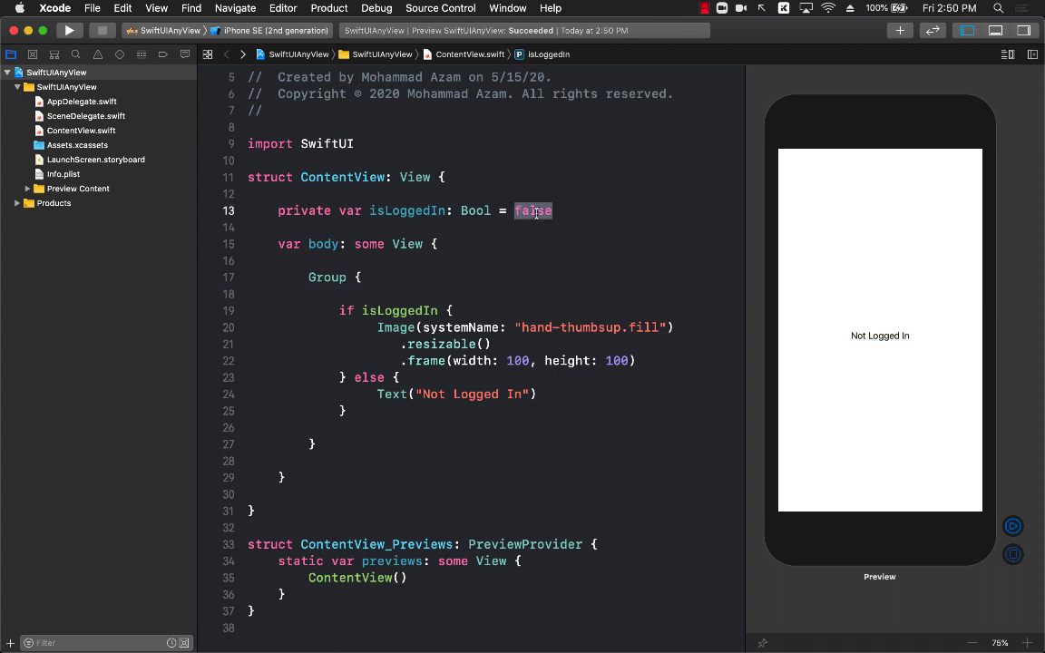
pyautogui.write('true')
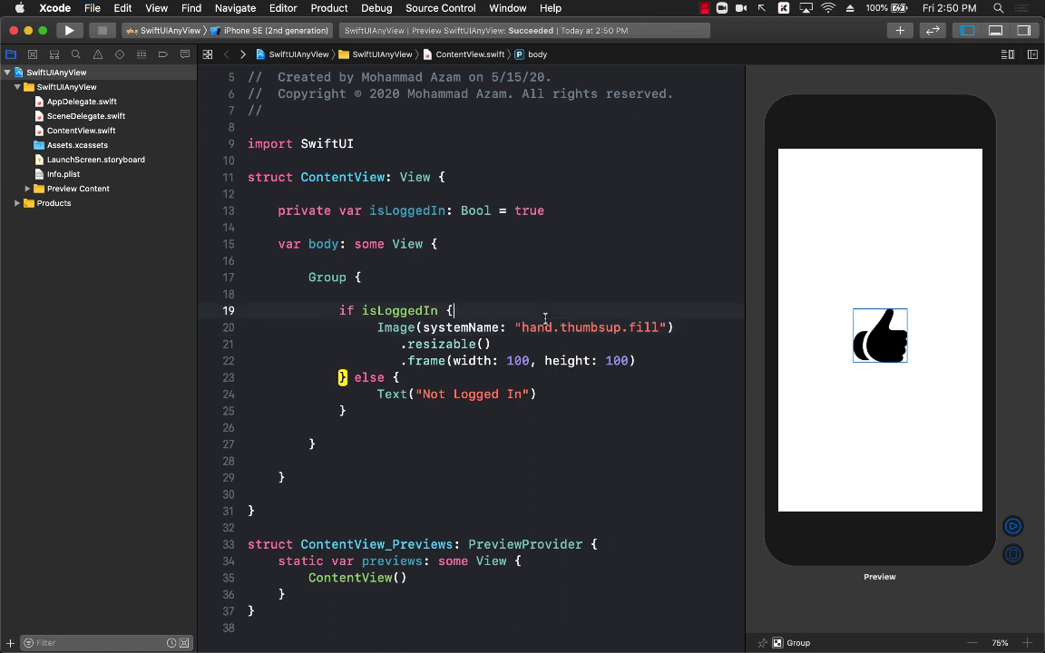
pyautogui.doubleClick(590, 326)
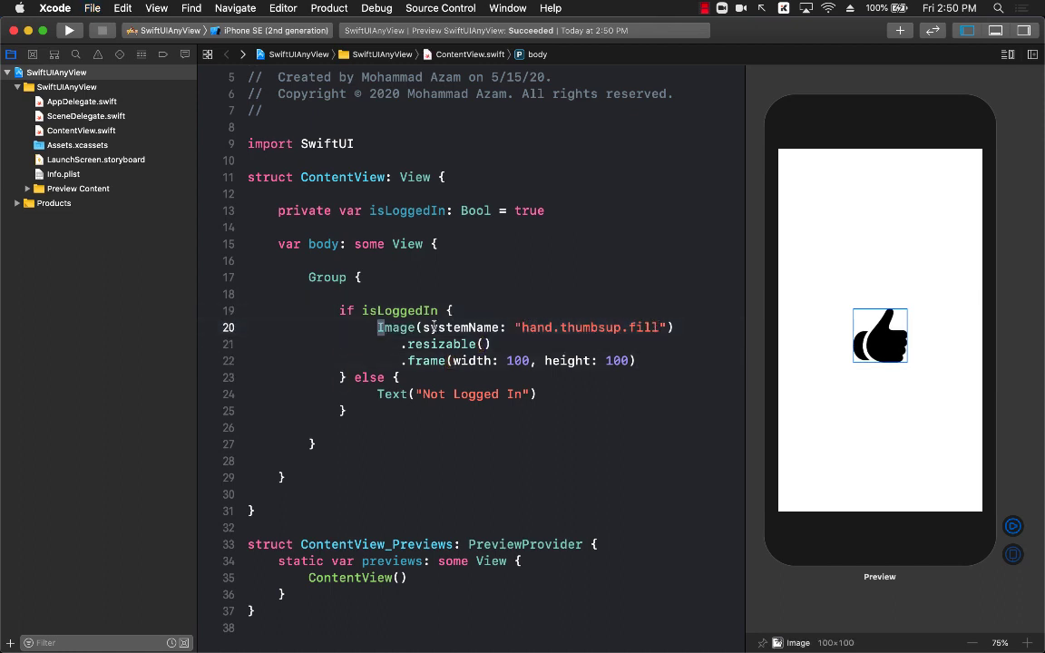
pyautogui.moveTo(377, 326); pyautogui.dragTo(635, 359)
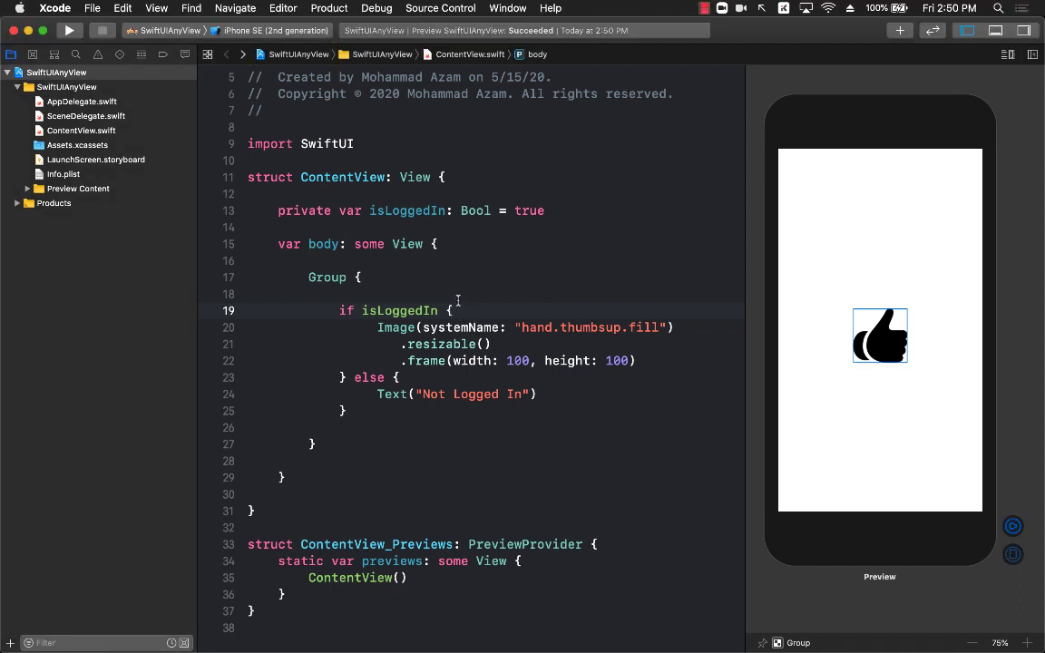
pyautogui.click(455, 310)
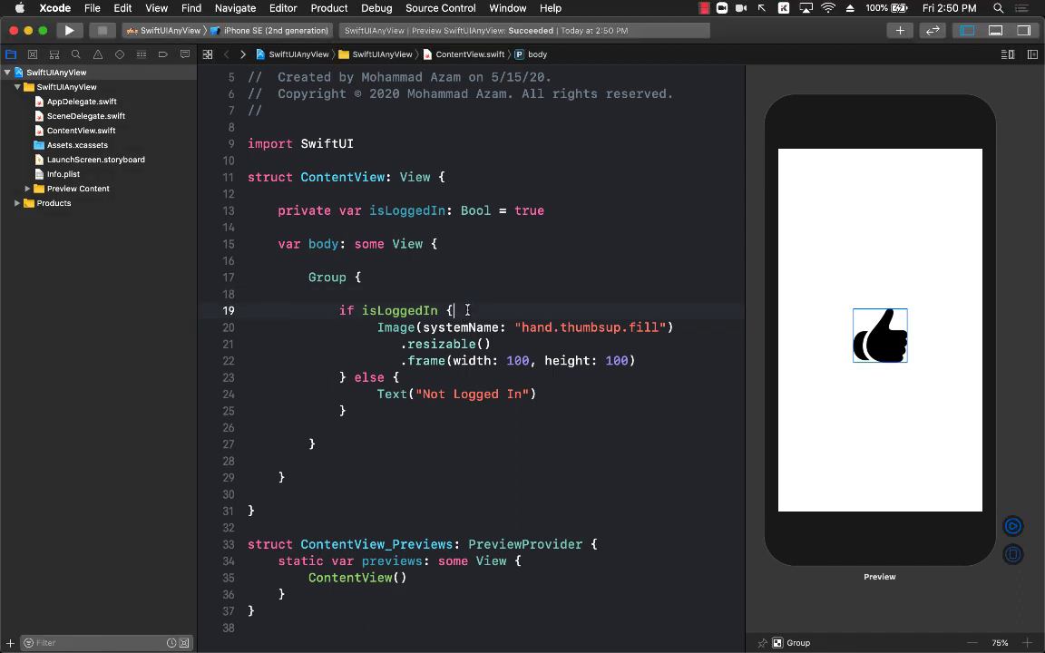
# Delete the Group wrapper and return AnyView( around both the Image and the Text.
pyautogui.doubleClick(326, 276)
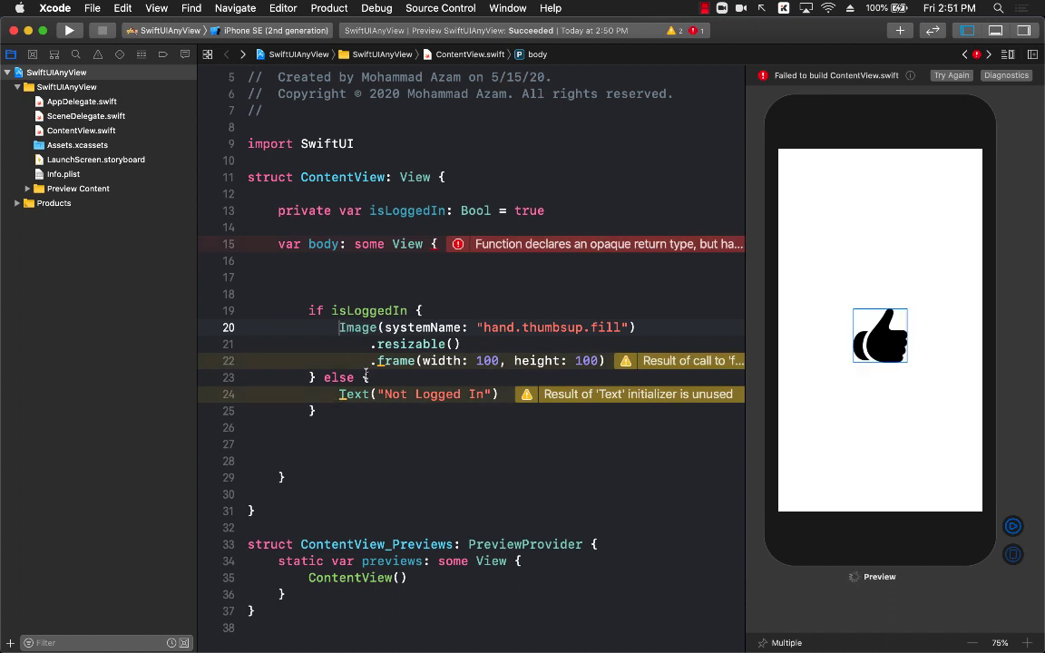
pyautogui.write('return')
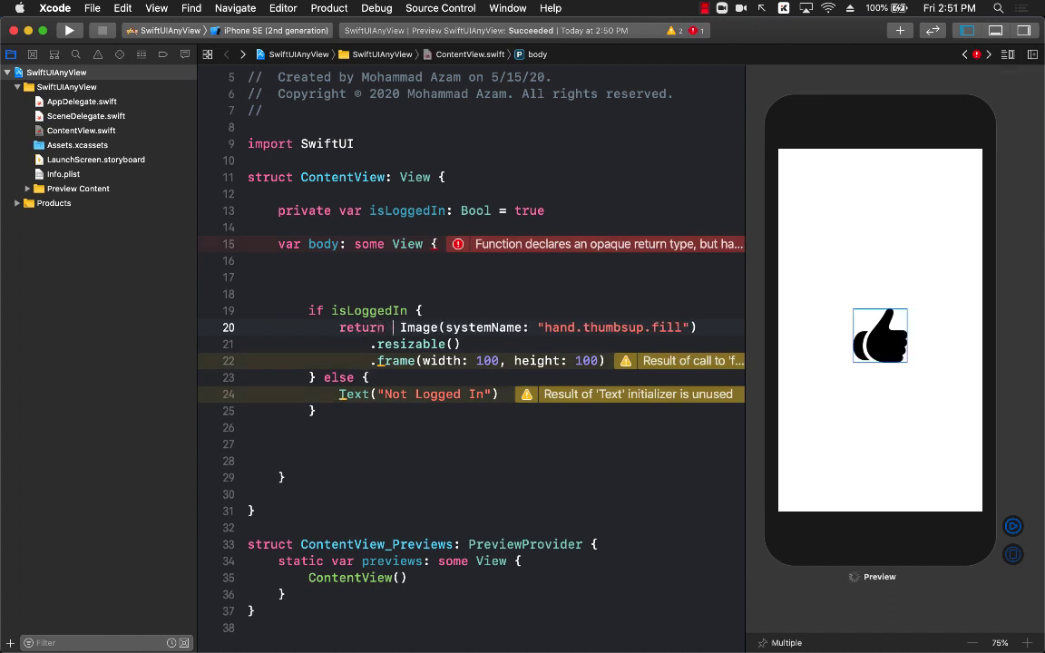
pyautogui.write('AnyView(')
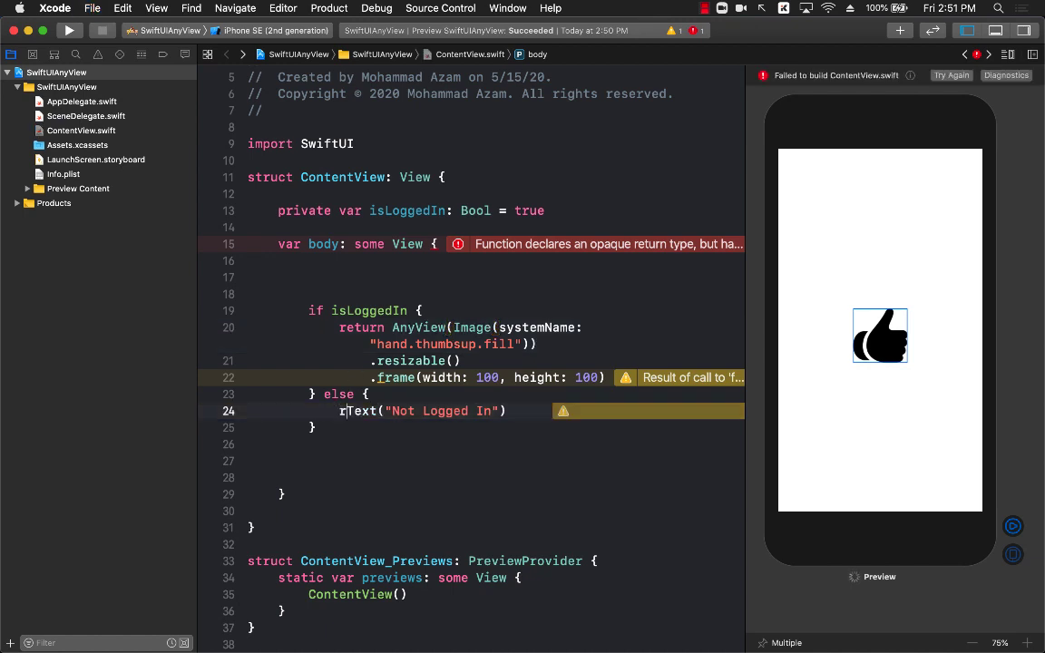
pyautogui.write('return AnyView(')
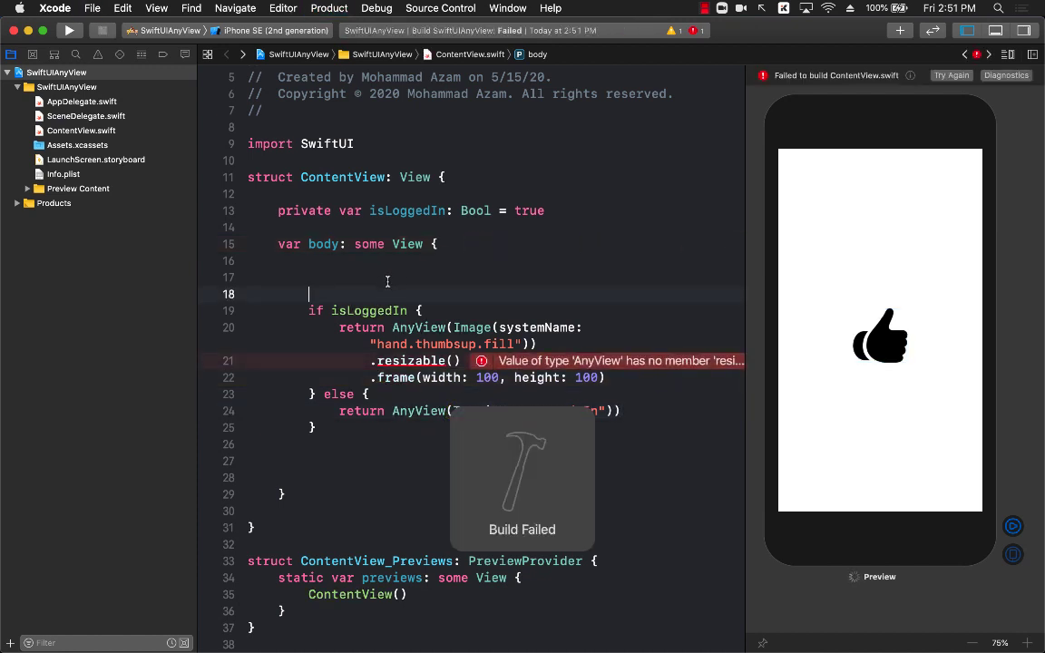
# Move AnyView's closing parenthesis after .frame(width: 100, height: 100) and rebuild the preview.
pyautogui.doubleClick(408, 359)
pyautogui.write(')')
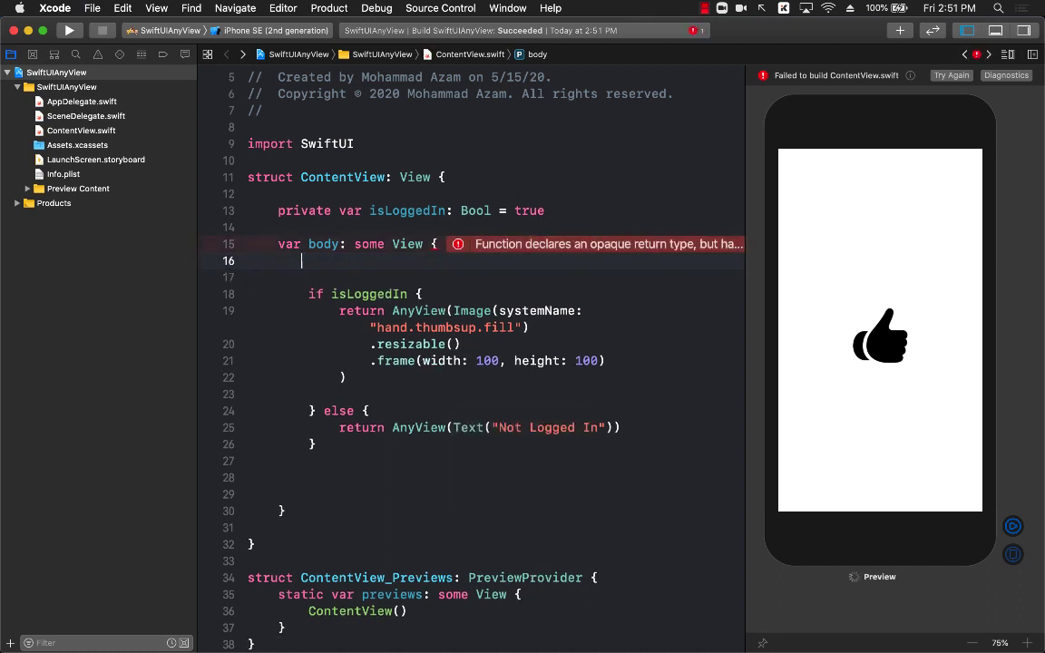
pyautogui.press('return')
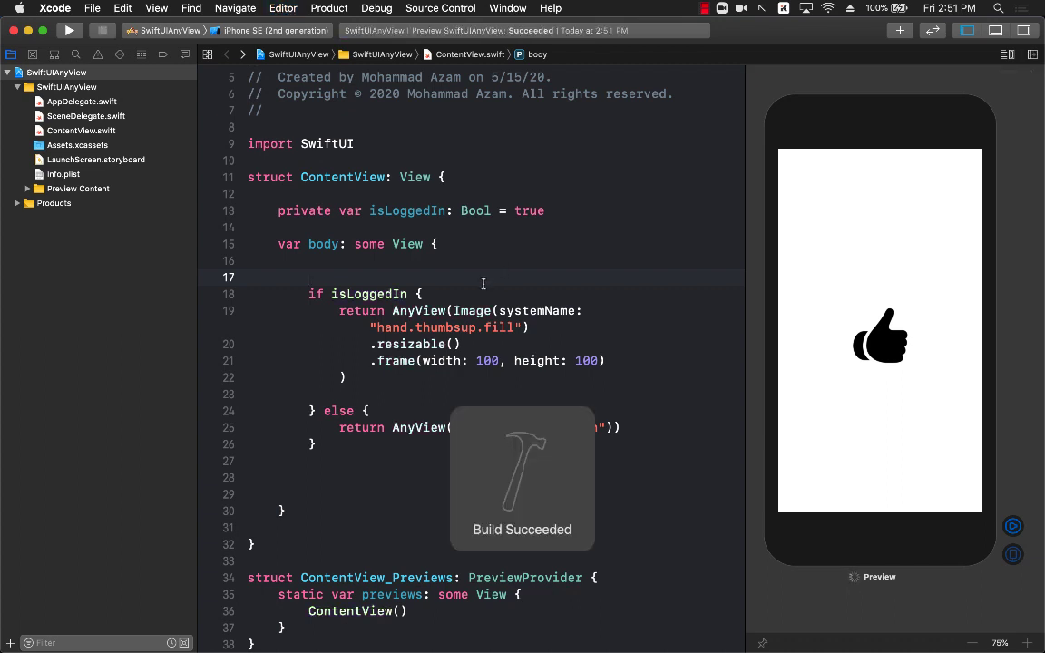
pyautogui.doubleClick(406, 210)
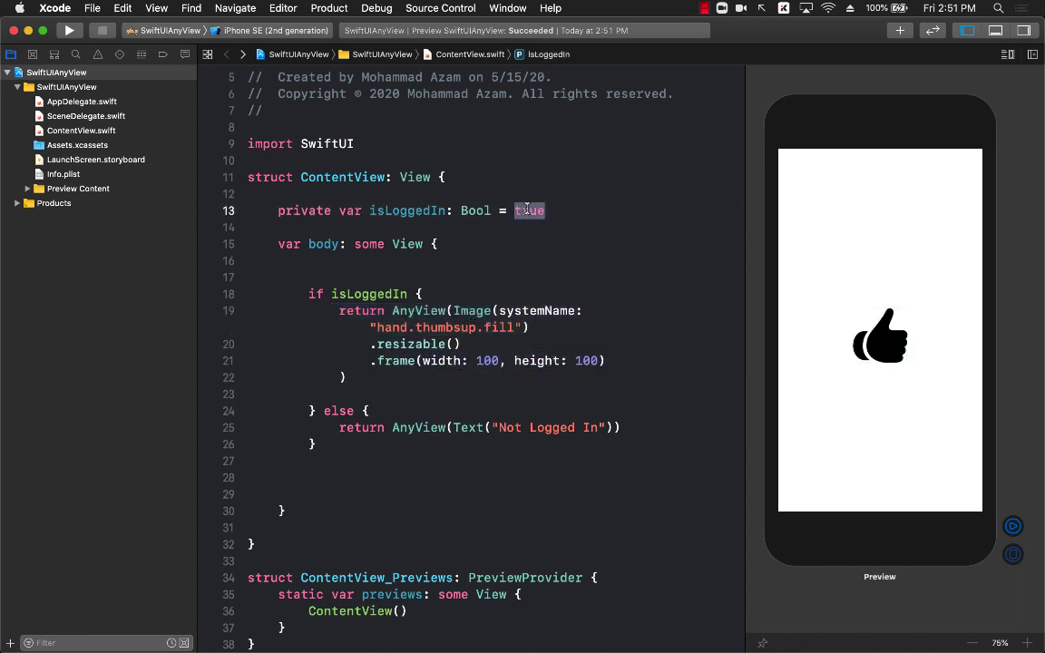
# Set isLoggedIn to false and inspect the Not Logged In preview and the AnyView-wrapped image.
pyautogui.write('false')
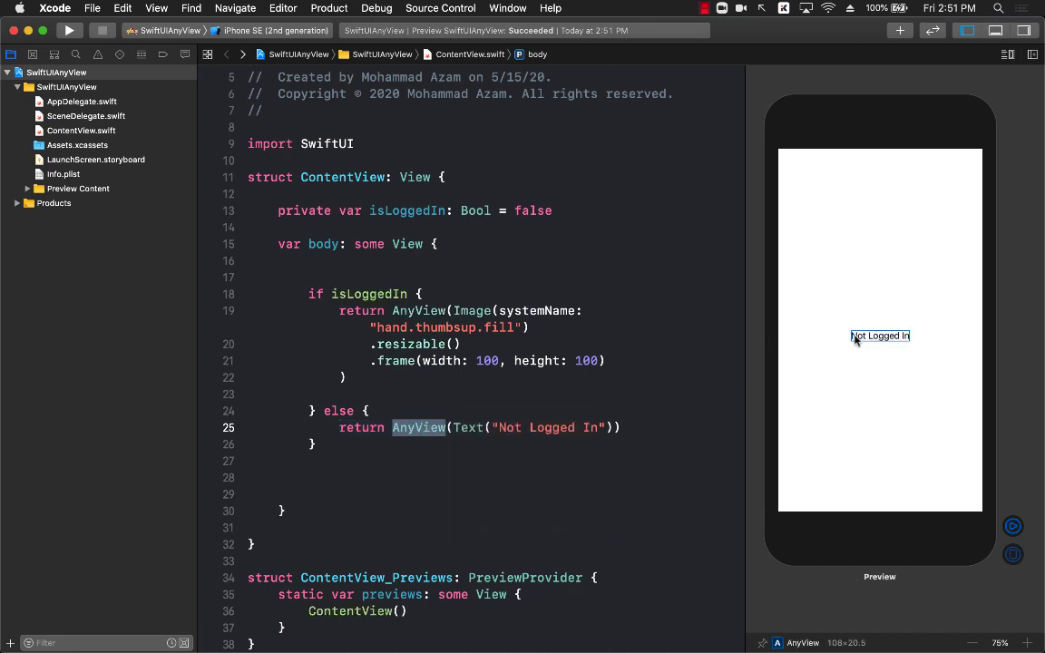
pyautogui.click(608, 360)
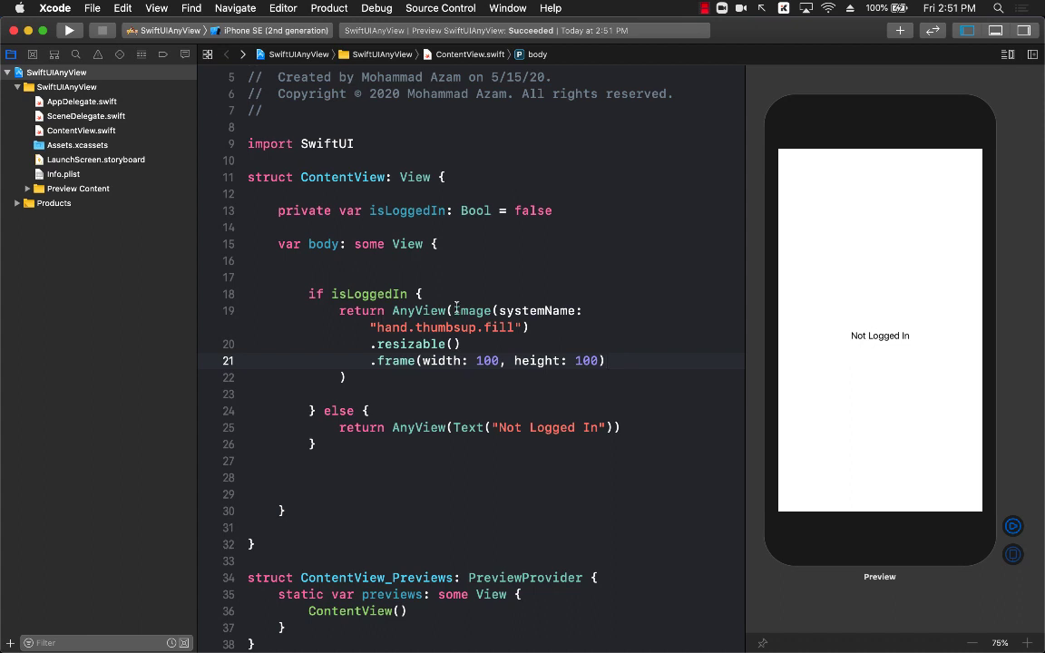
pyautogui.doubleClick(418, 310)
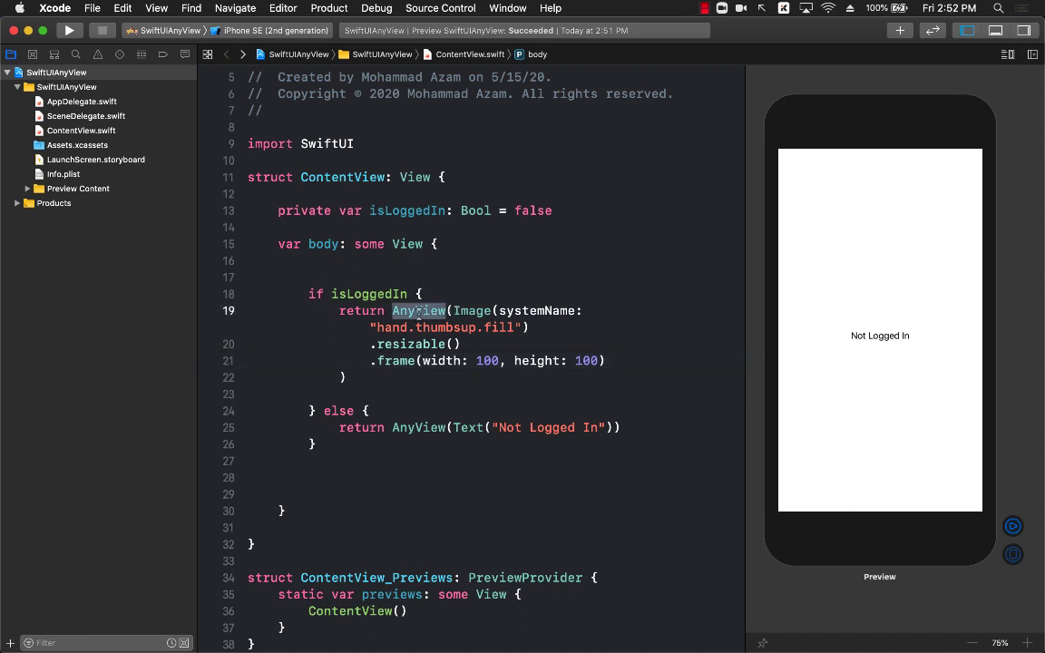
pyautogui.click(454, 345)
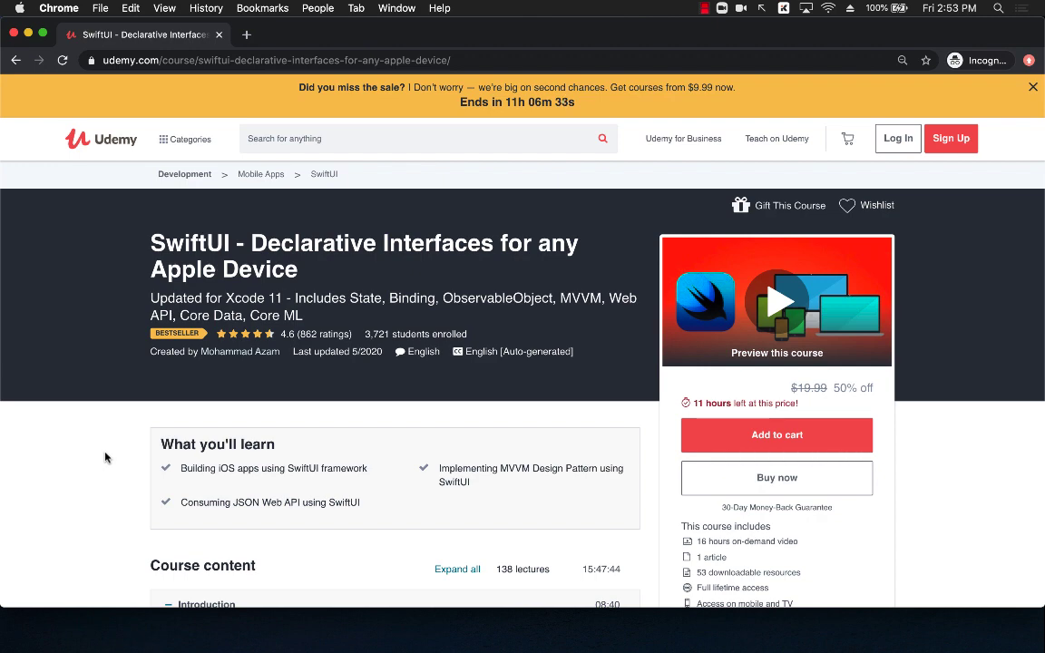
# Scroll the Udemy SwiftUI course page through Course content to Requirements and Description.
pyautogui.click(1032, 87)
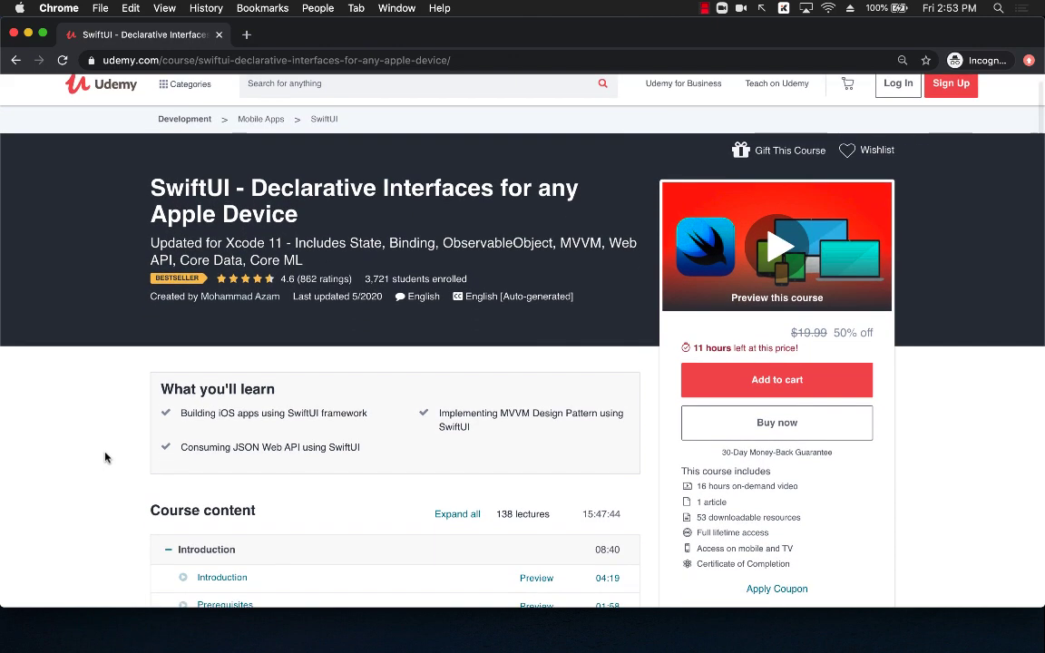
pyautogui.scroll(-3)
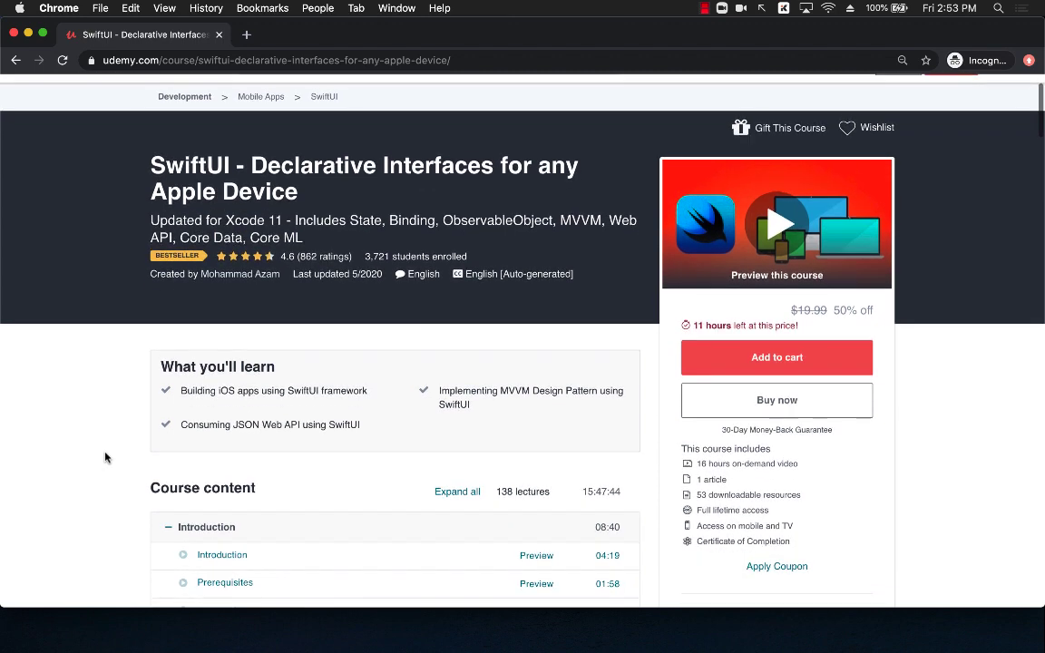
pyautogui.scroll(-3)
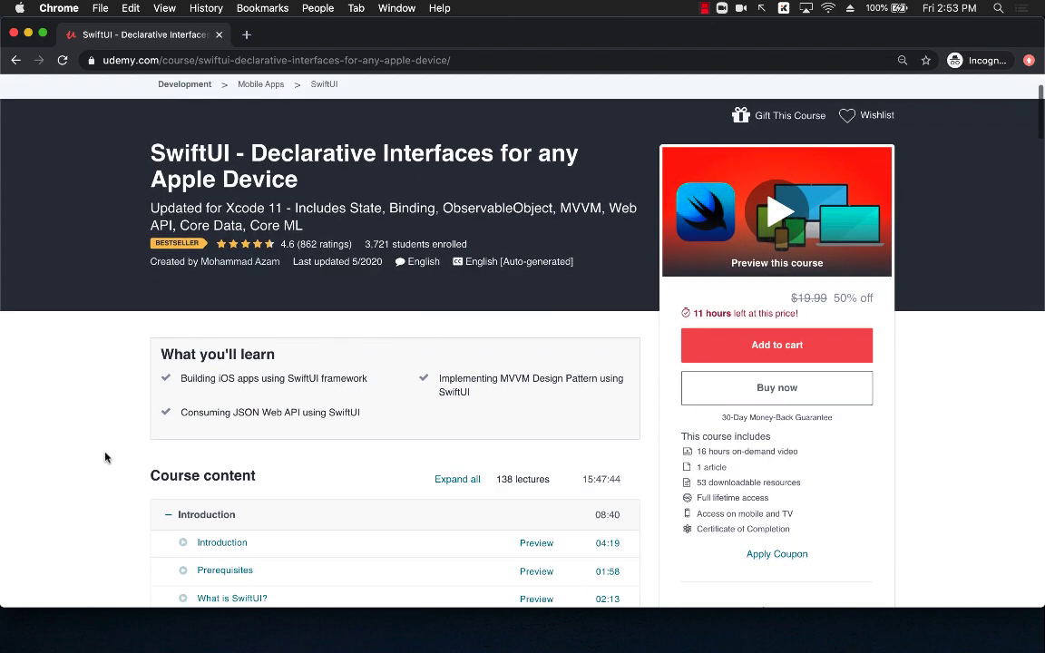
pyautogui.scroll(-3)
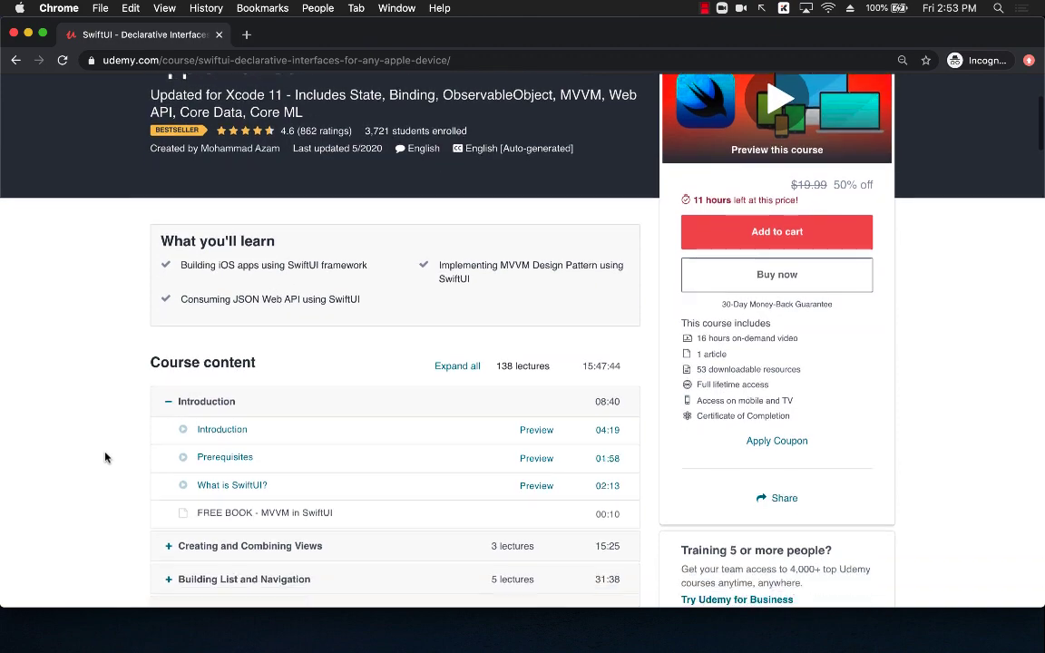
pyautogui.scroll(-3)
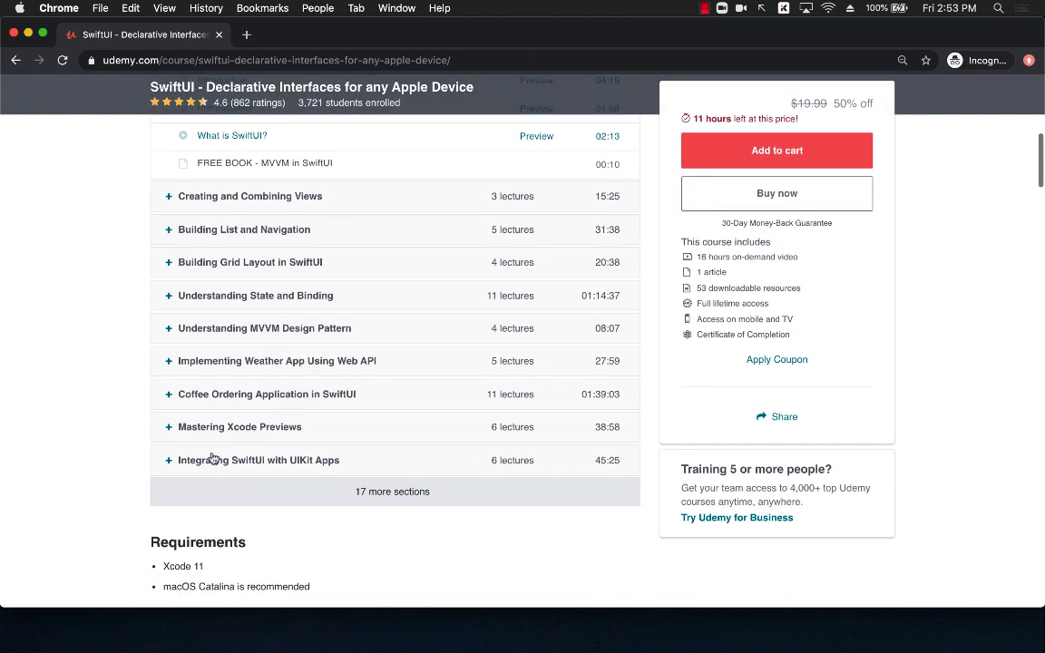
pyautogui.scroll(-3)
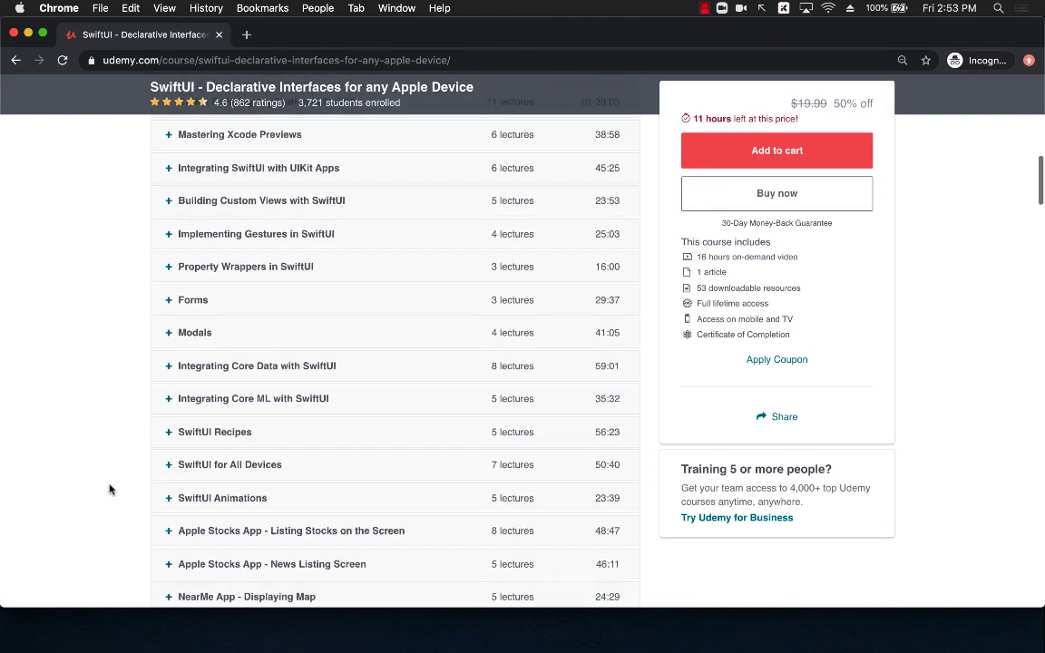
pyautogui.scroll(-3)
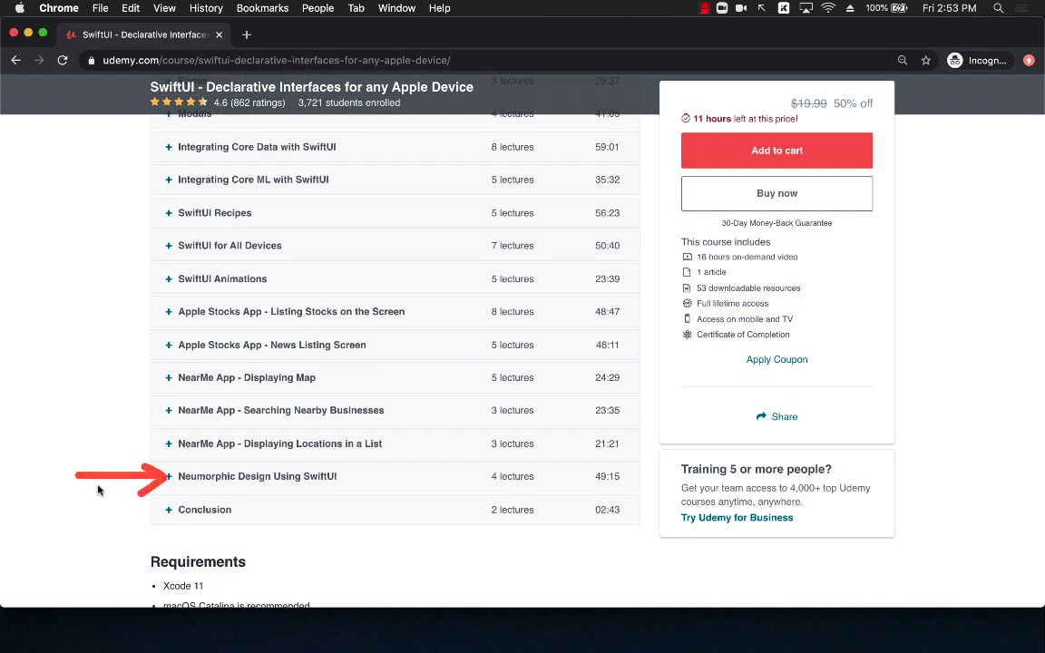
pyautogui.moveTo(101, 450)
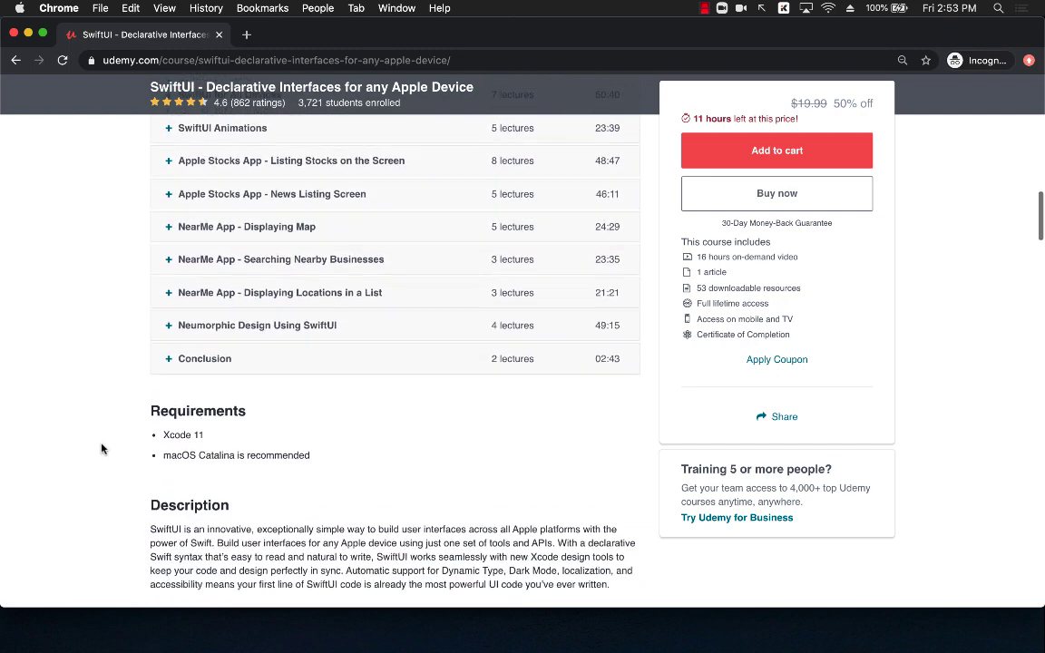
pyautogui.scroll(-3)
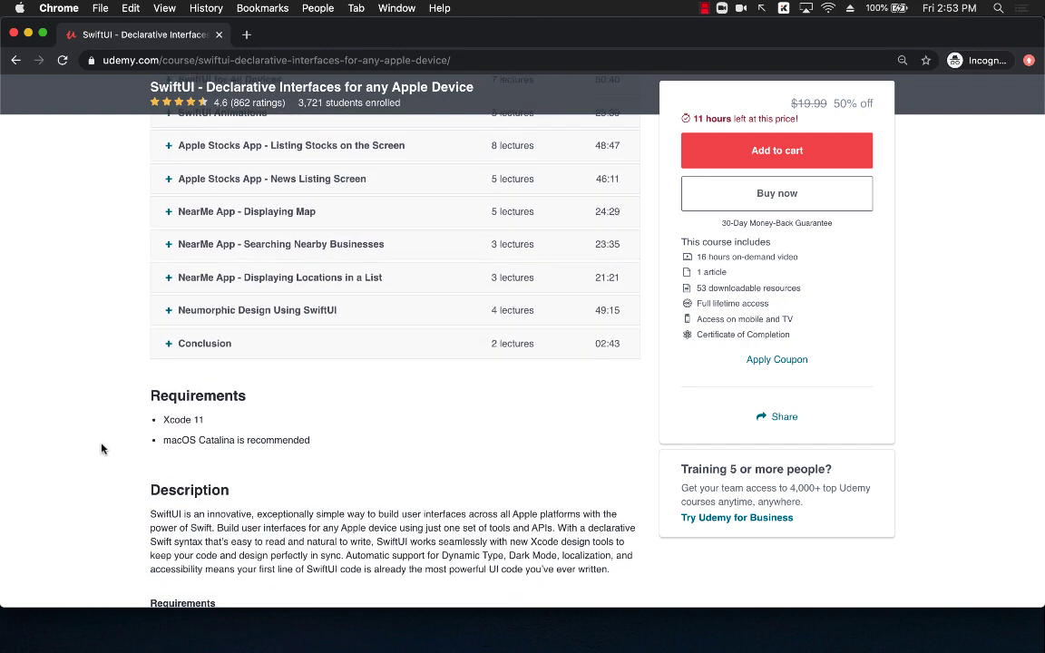